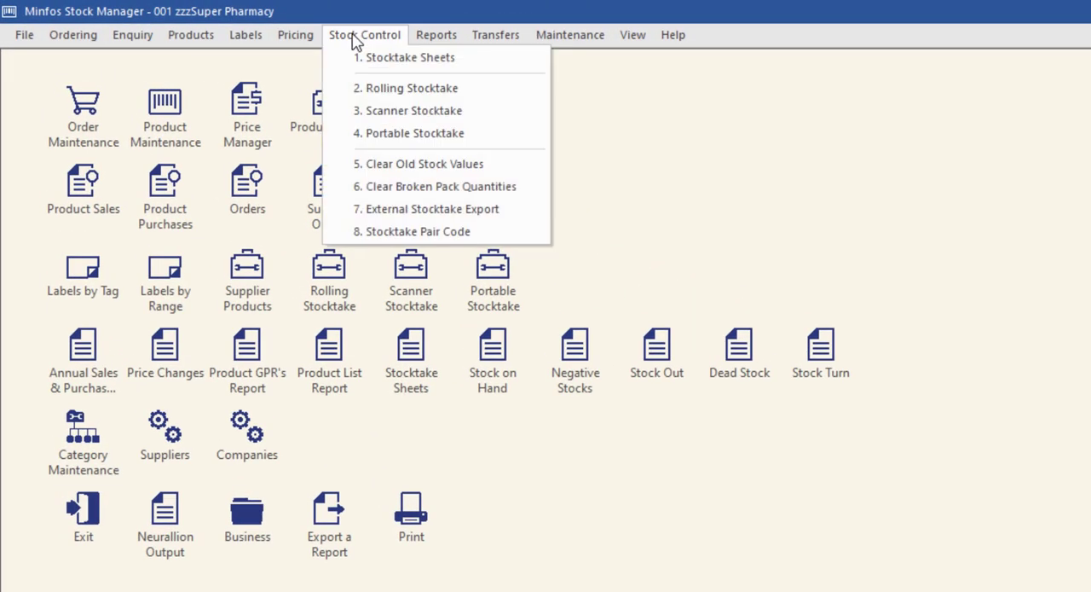
mouse_move(412, 88)
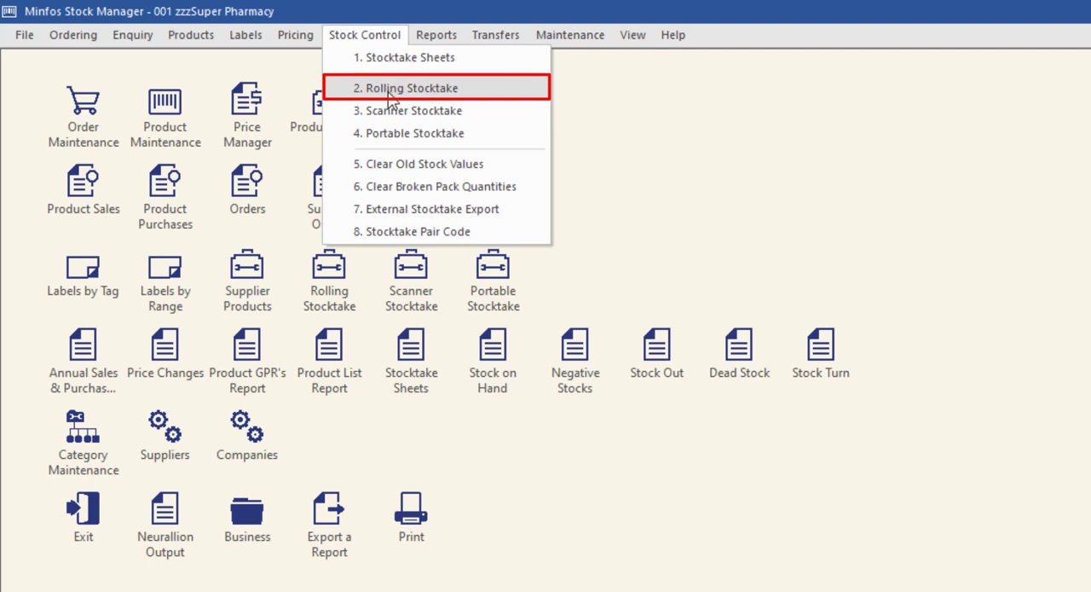
- Open Stock Control > Rolling Stocktake Entry
left_click(412, 88)
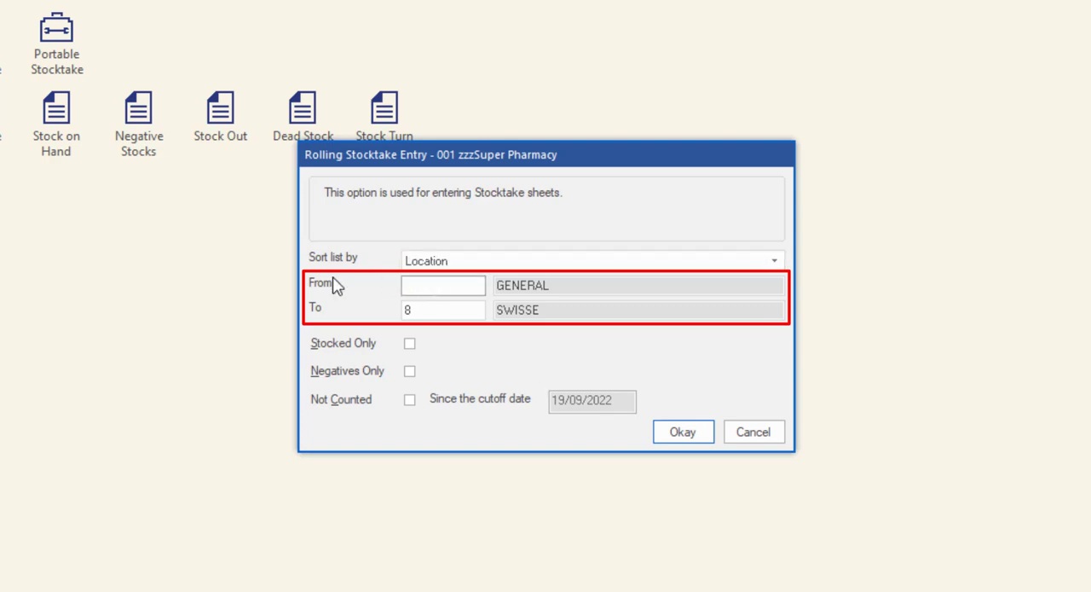
- Set the location range to 1 (BLACKMORES), stocked items only, and confirm
type("1")
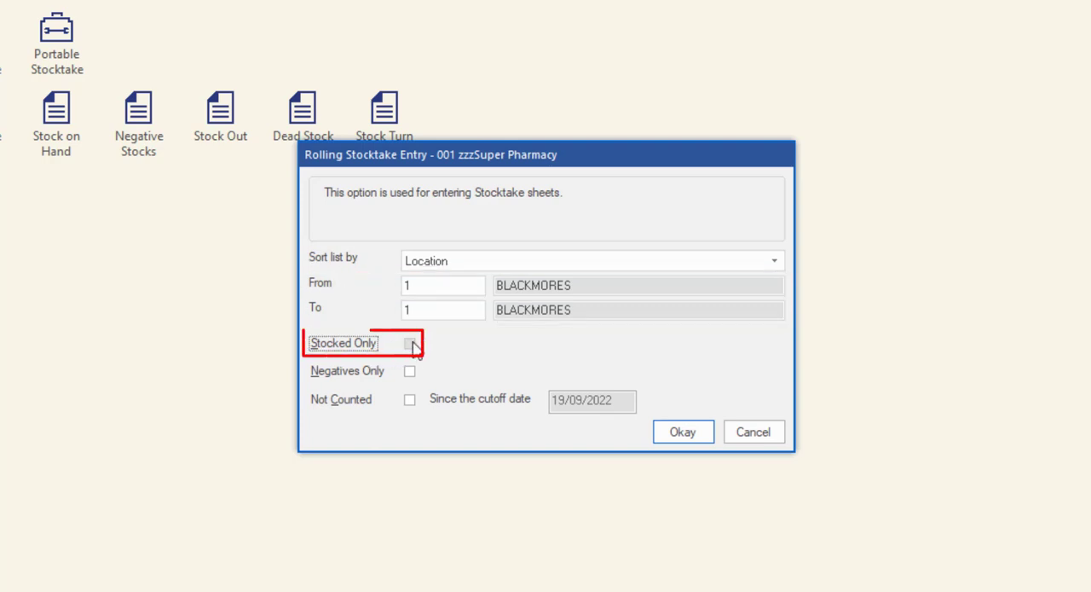
left_click(409, 342)
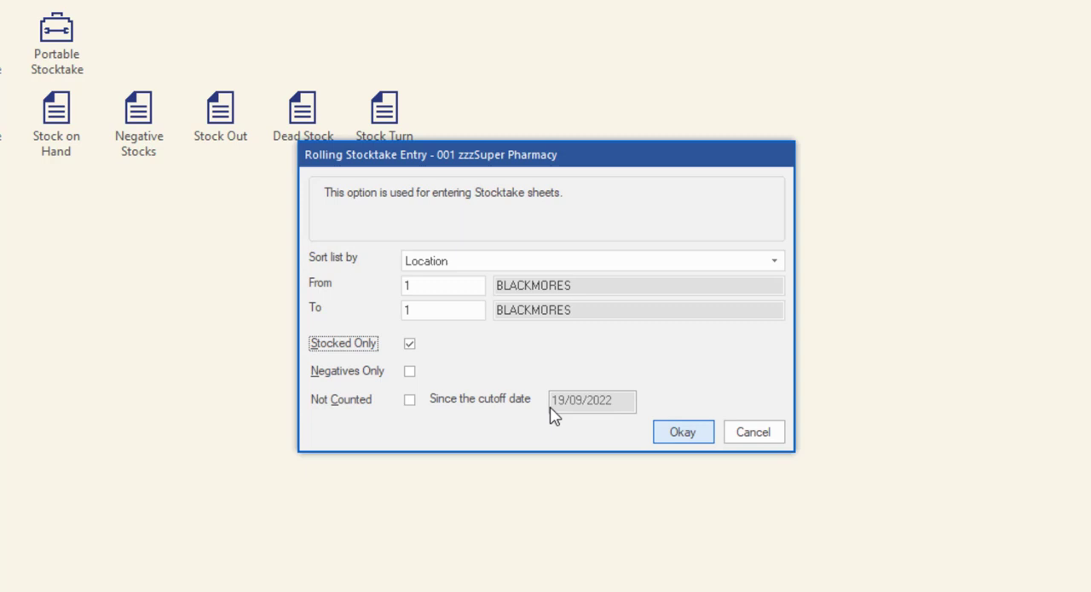
left_click(682, 431)
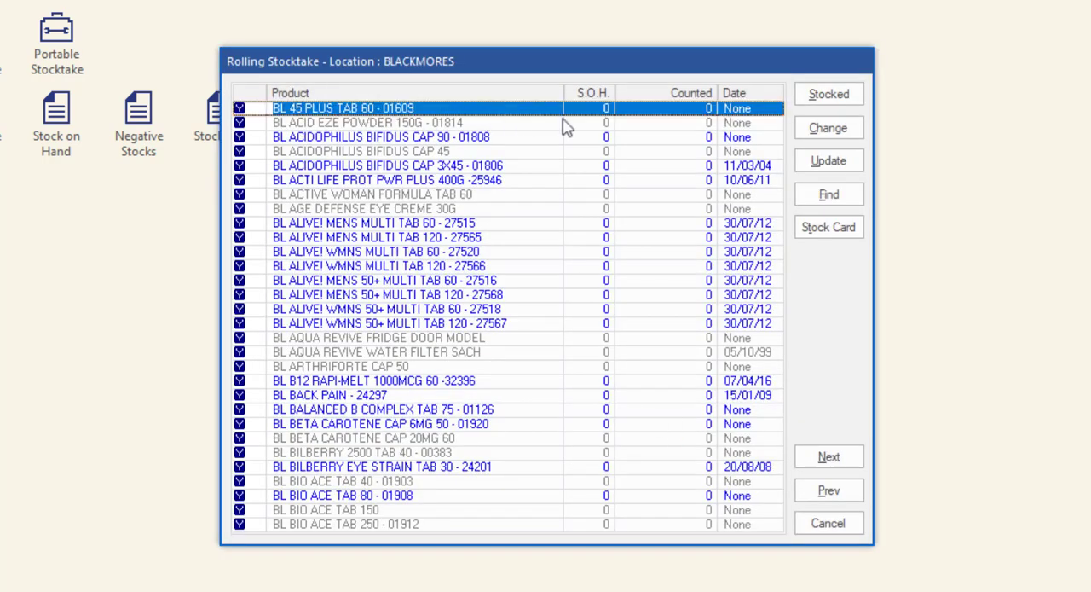
- Select BL 45 PLUS TAB 60 and open its stock count editor
left_click(827, 127)
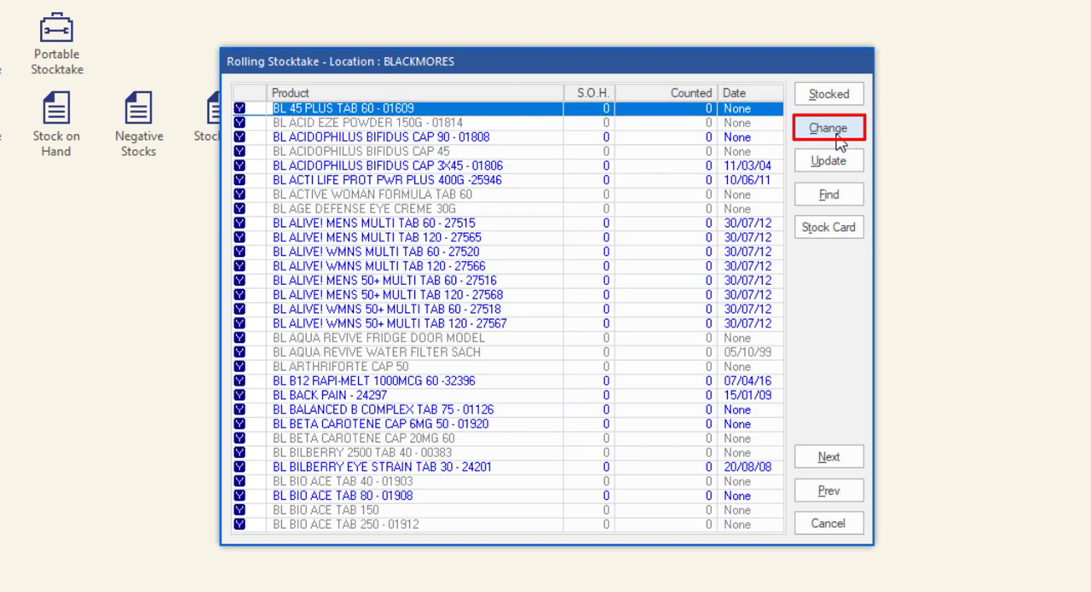
left_click(826, 127)
type("6")
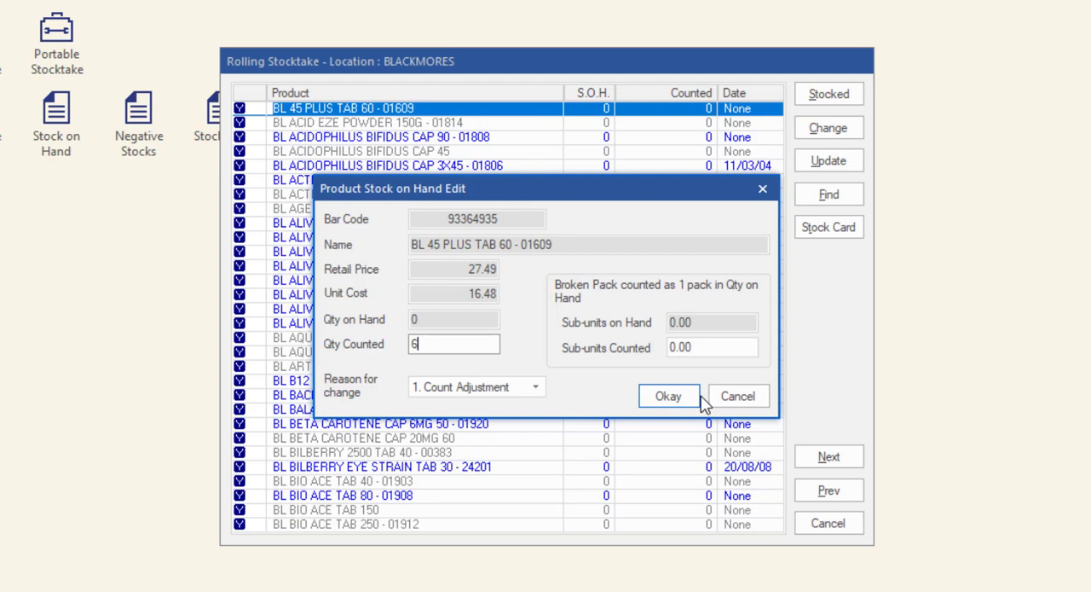
- Save the count of 6, then record 4 for BL ACID EZE POWDER
left_click(668, 396)
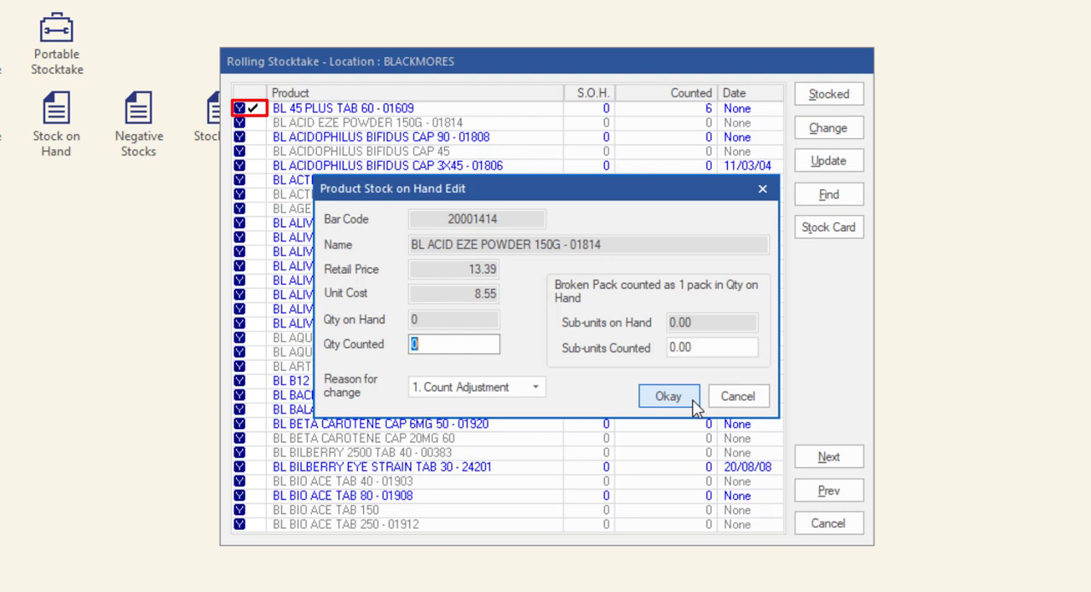
type("4")
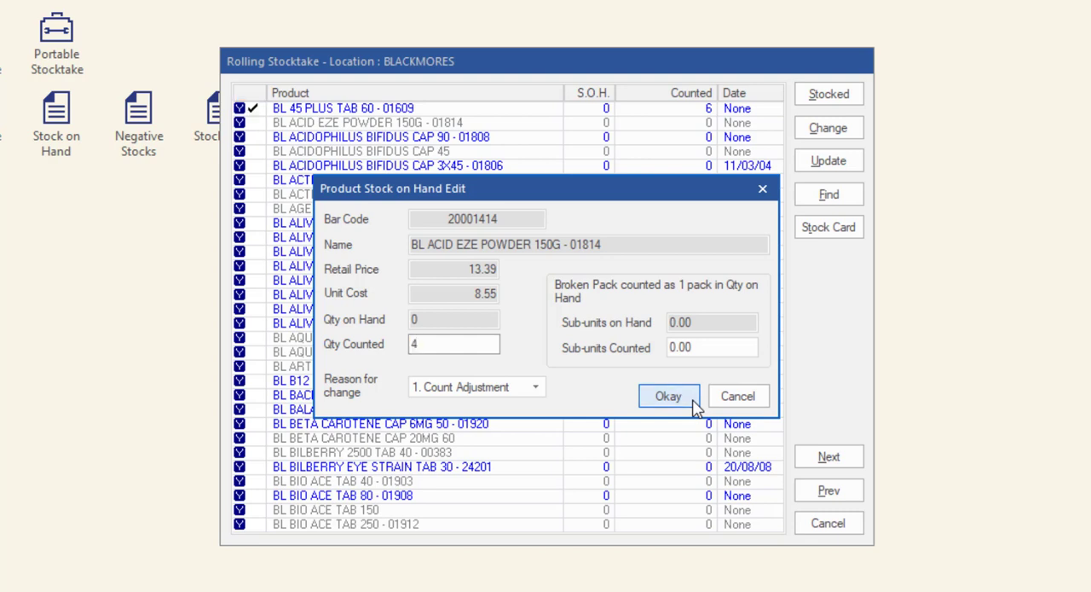
left_click(668, 396)
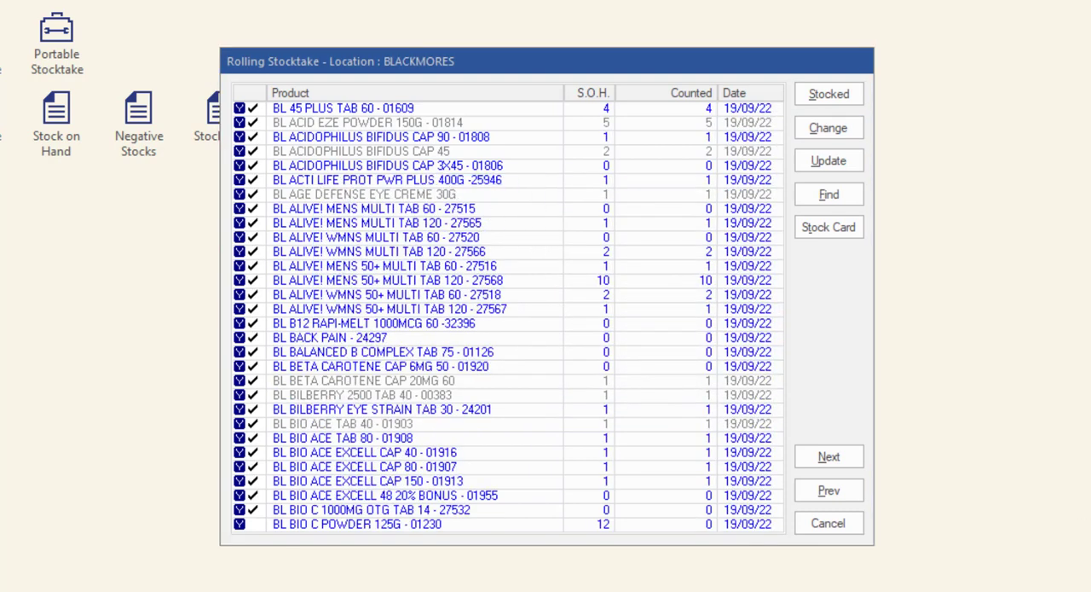
- Select the BL BIO ACE TAB 80 product row in the stocktake list
left_click(383, 437)
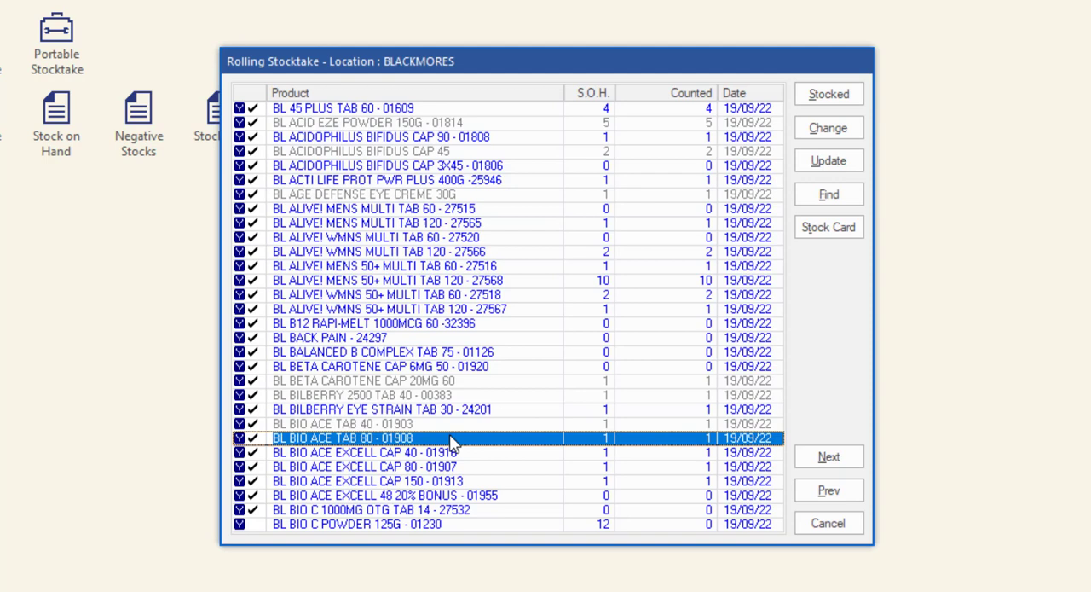
mouse_move(828, 227)
type("9")
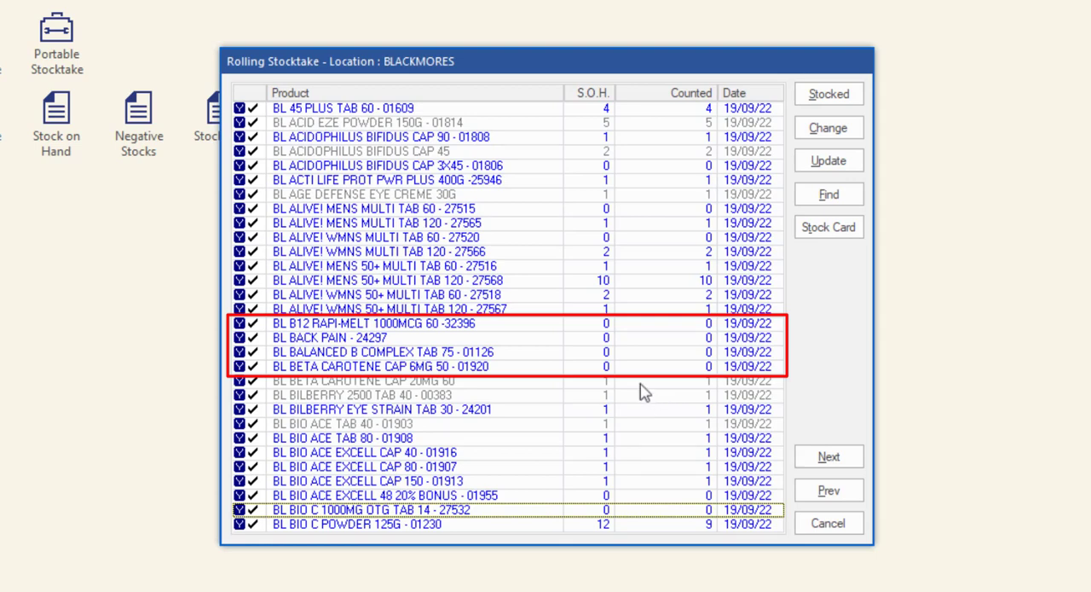
- Select the four zero-count products and flag them N for not stocked
left_click(828, 93)
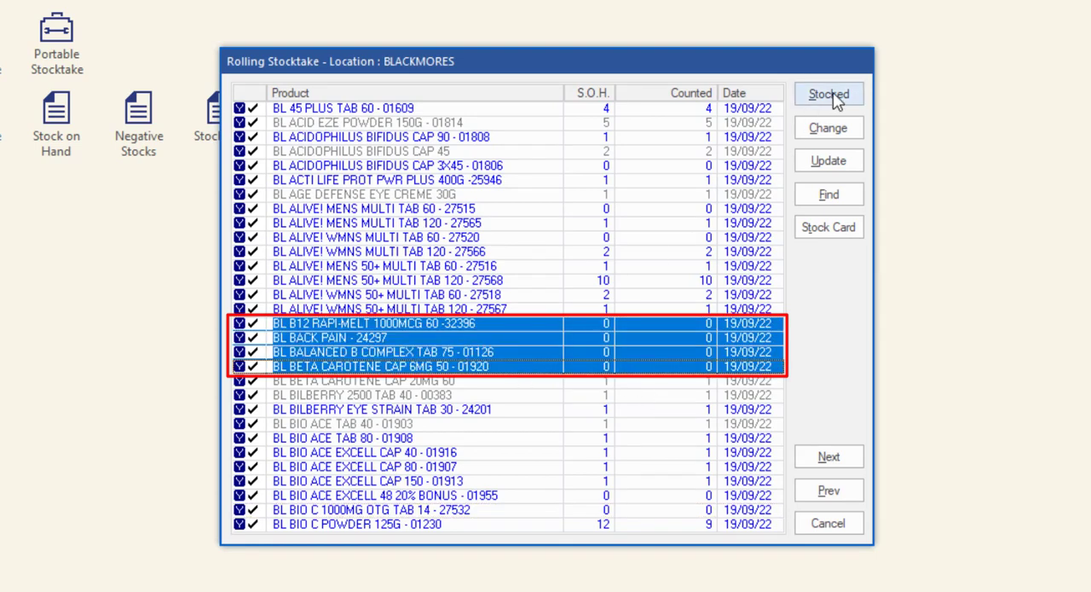
left_click(827, 94)
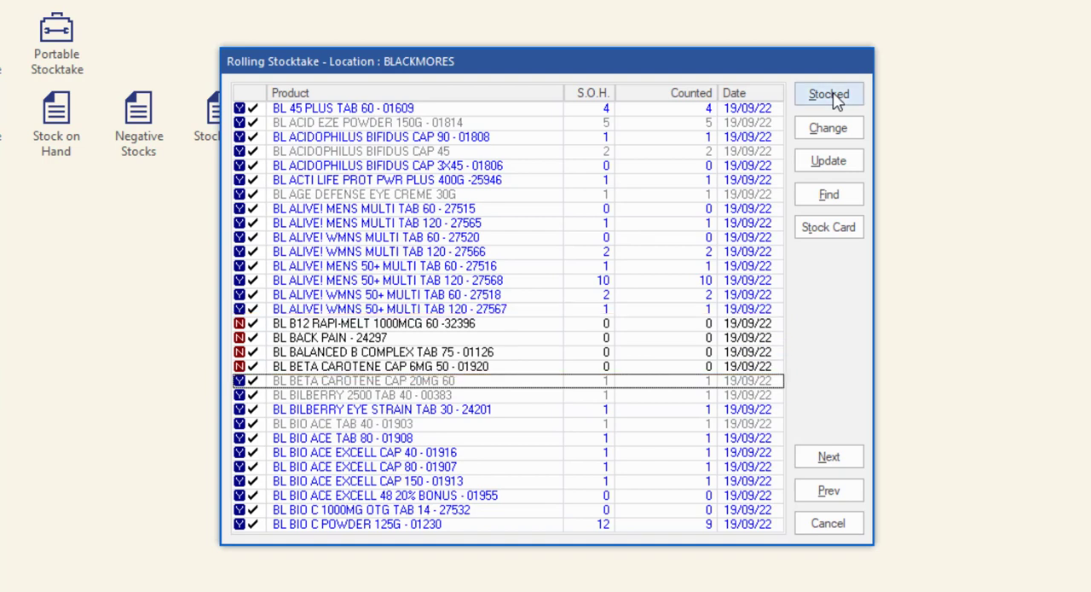
mouse_move(828, 161)
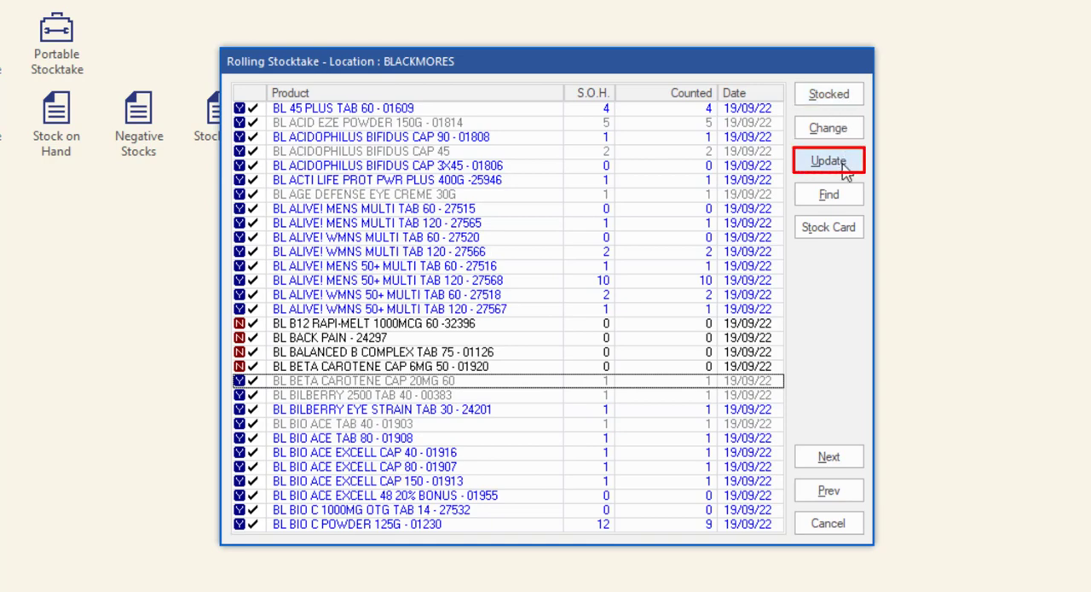
- Post the counts to stock on hand and show the next product page
left_click(827, 161)
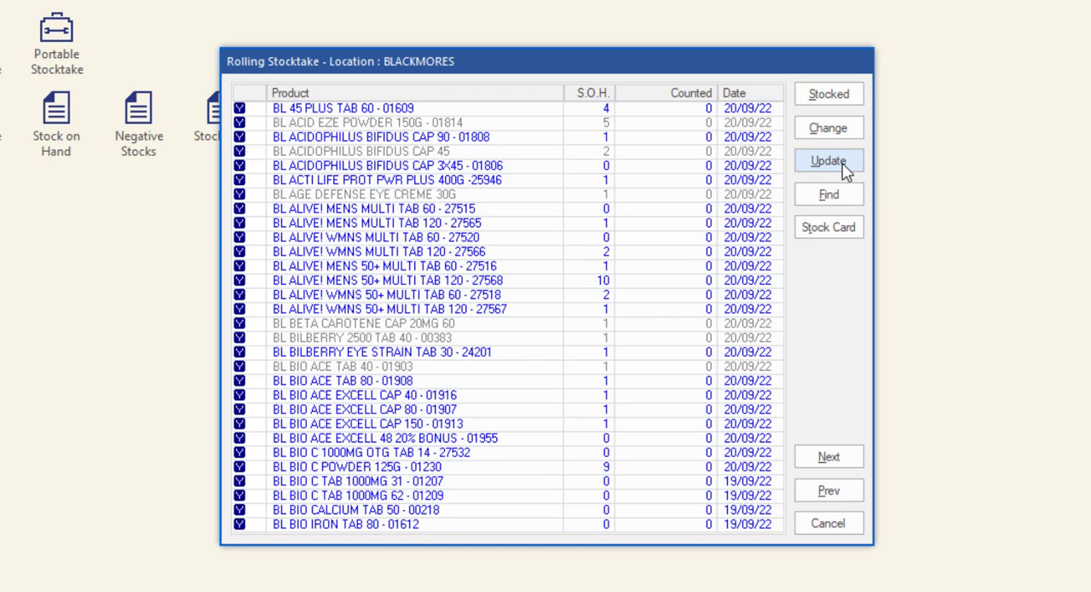
mouse_move(827, 456)
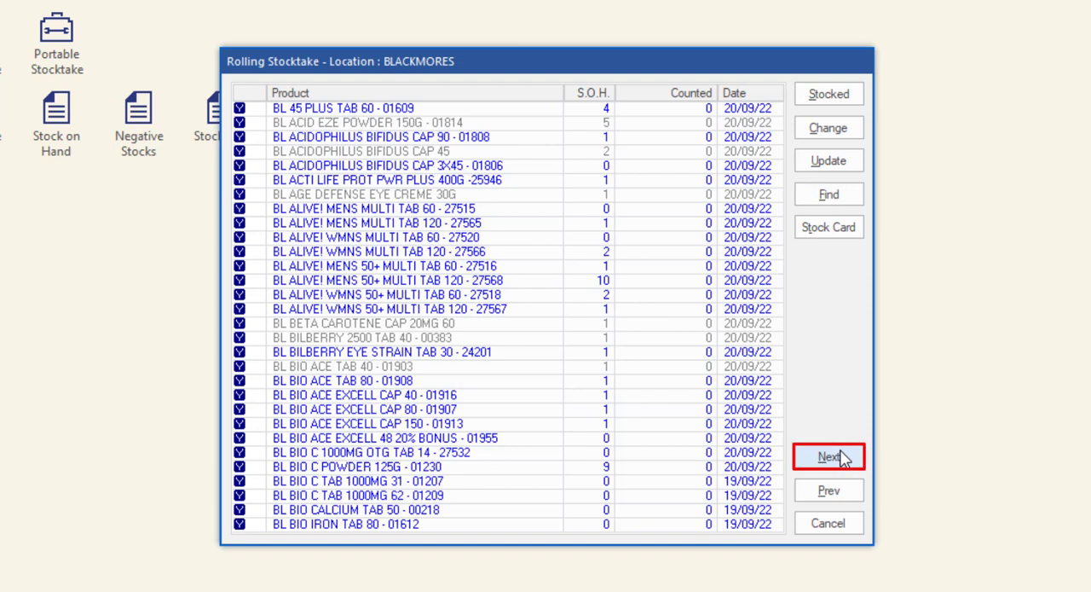
left_click(827, 456)
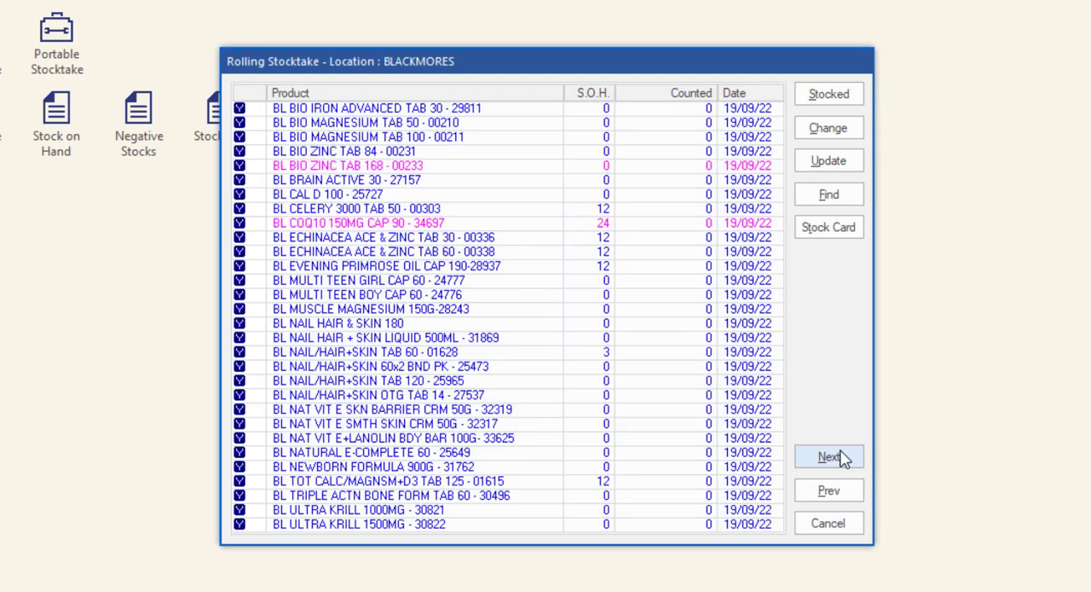